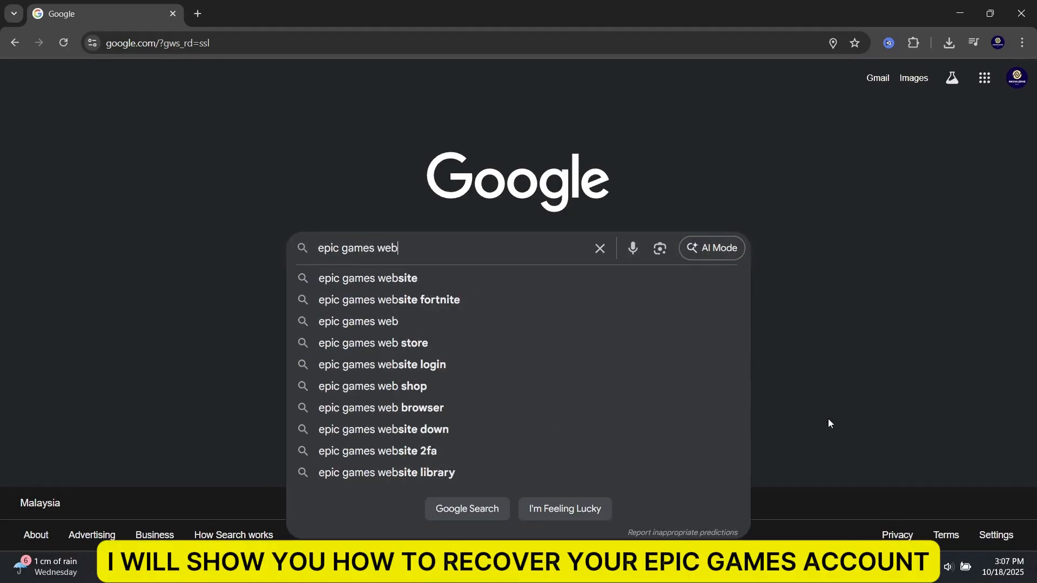
# Step: Open the Epic Games Store site from the Google results for 'epic games web'
pyautogui.click(368, 278)
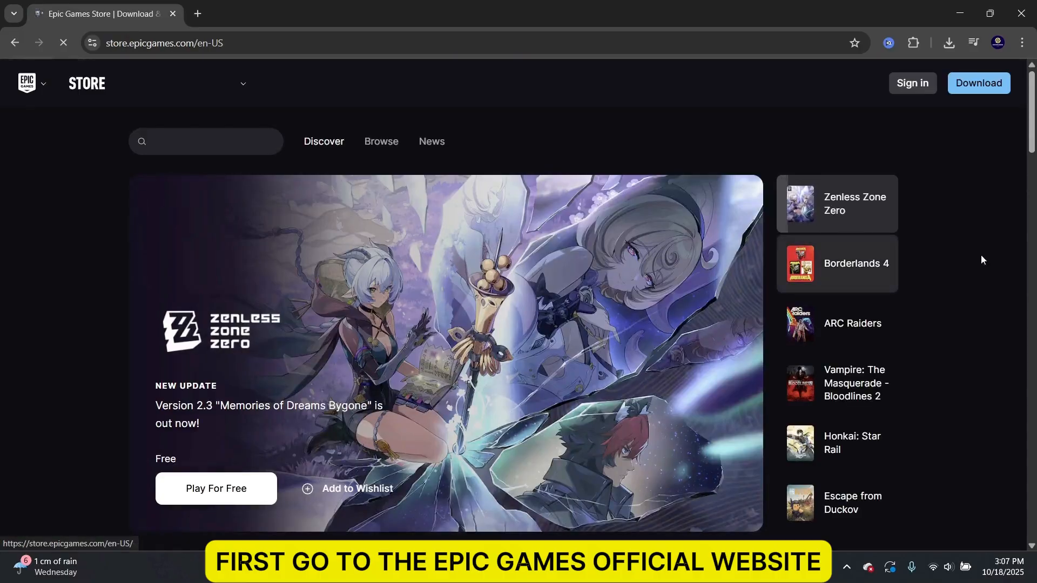
pyautogui.click(854, 263)
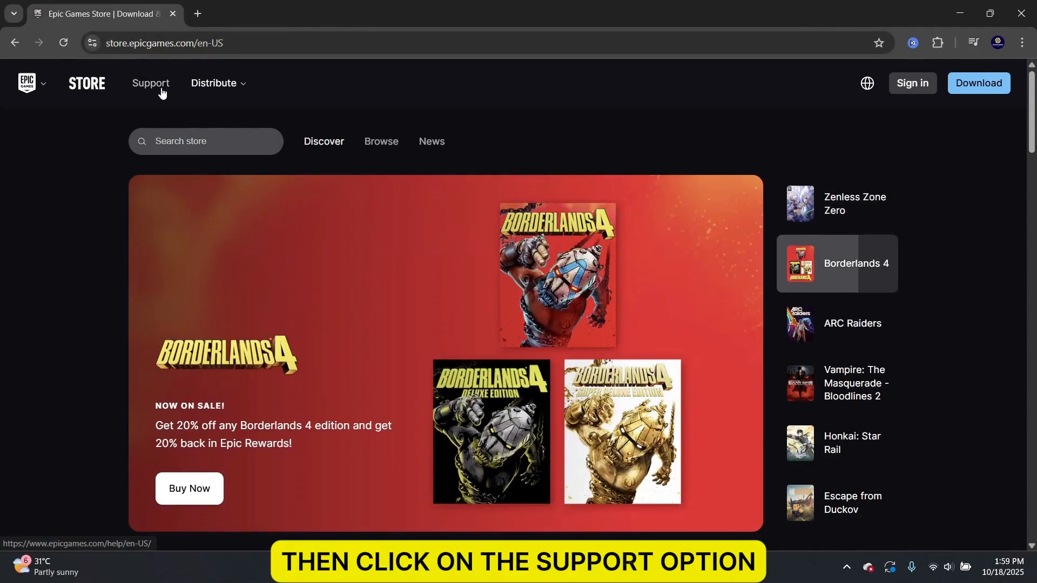
# Step: Go to Support > Explore topics > Account and open the 'Recover your account' article
pyautogui.click(150, 82)
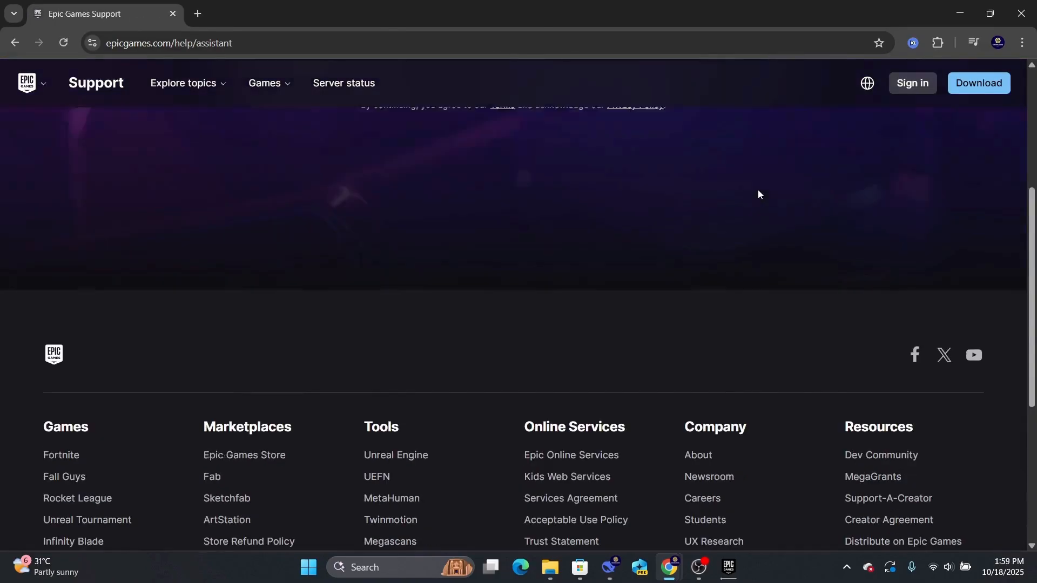
pyautogui.click(184, 83)
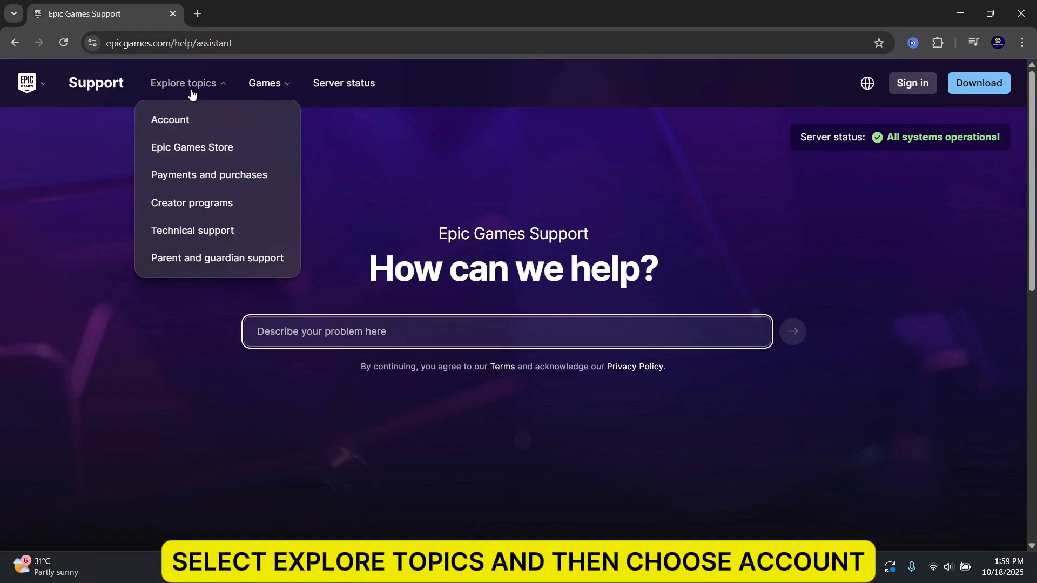
pyautogui.click(170, 120)
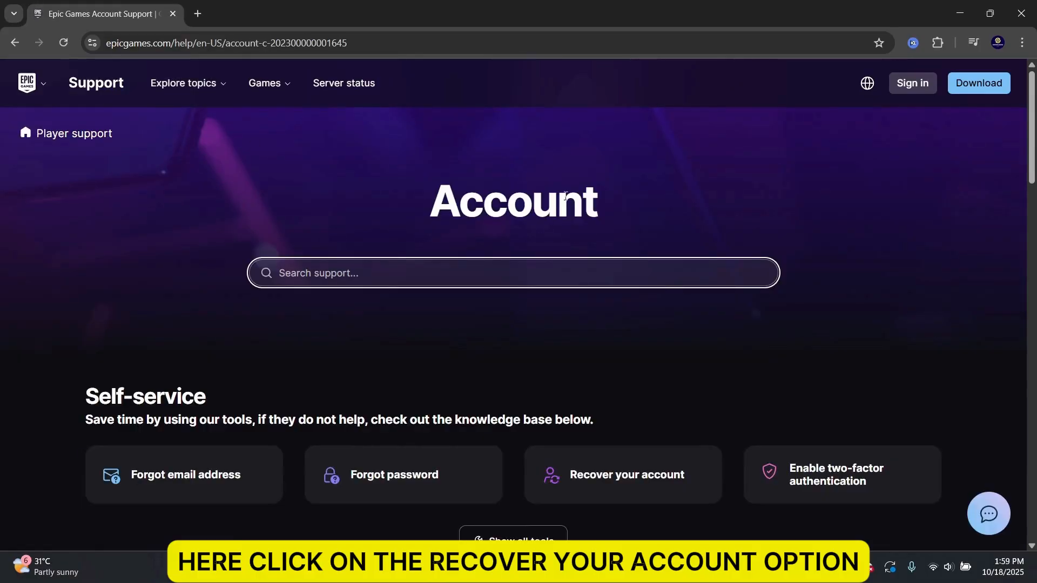
pyautogui.click(625, 474)
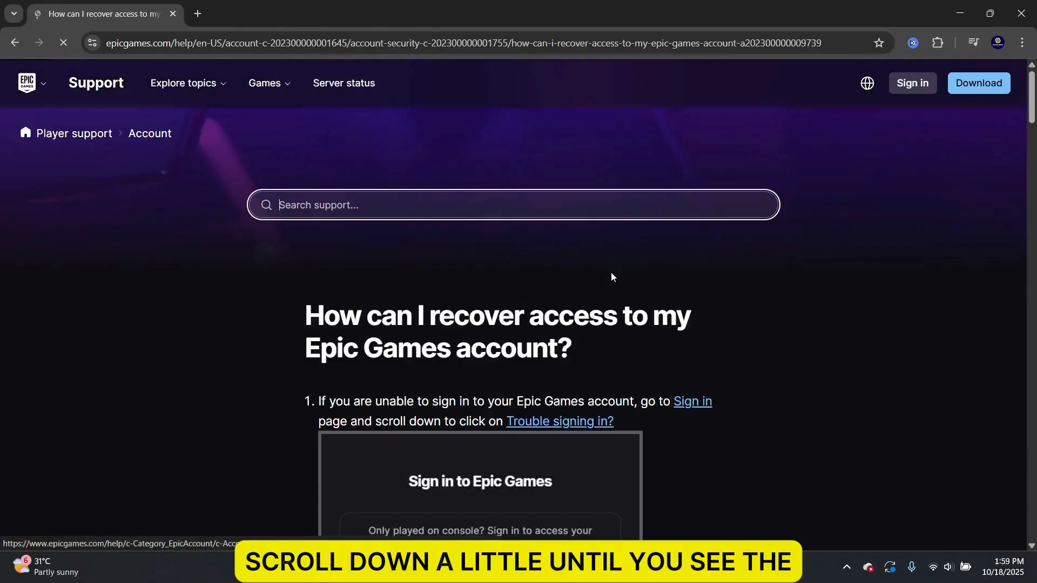
# Step: Scroll the recovery article to the 'I don't remember the email on my Epic Games account' link
pyautogui.scroll(-3)
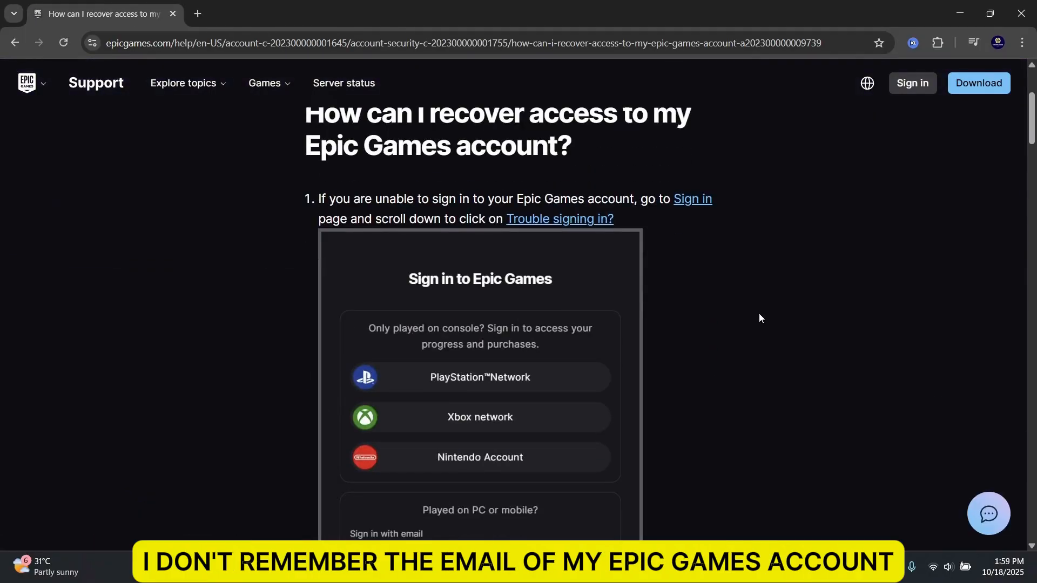
pyautogui.scroll(-3)
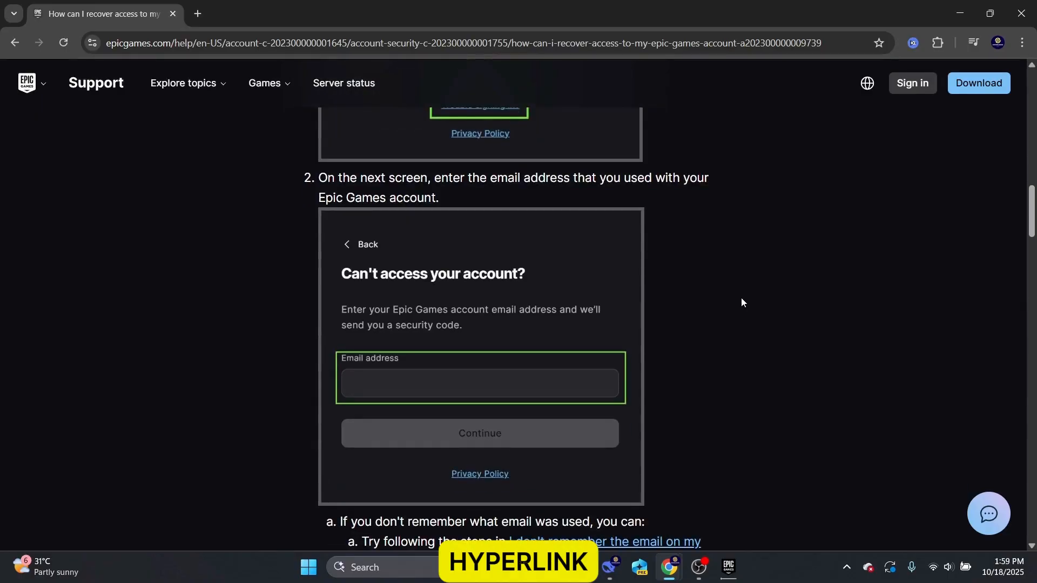
pyautogui.scroll(-3)
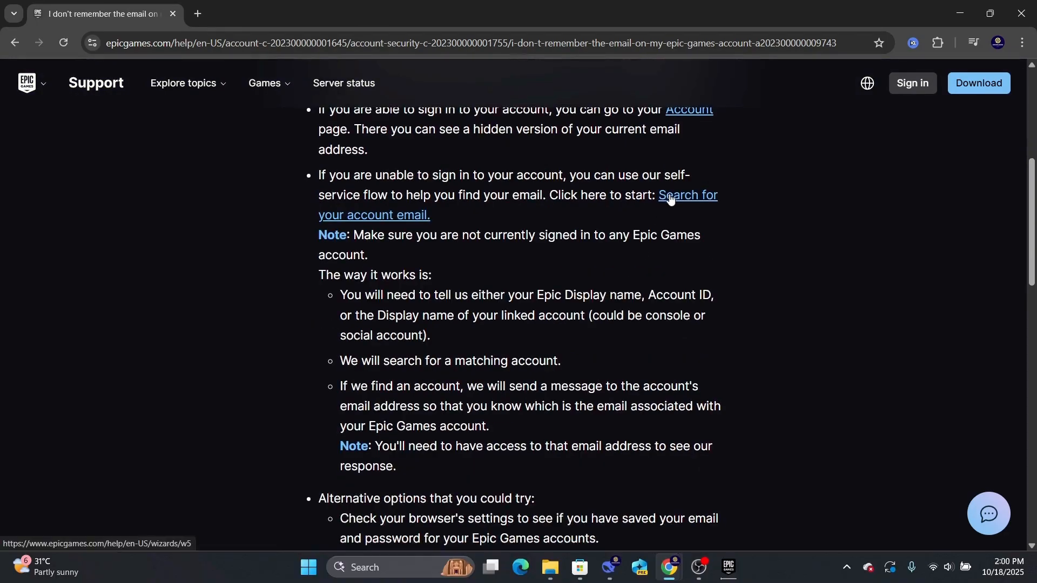
# Step: Search for the account email by display name 'Stockgenius'
pyautogui.click(669, 194)
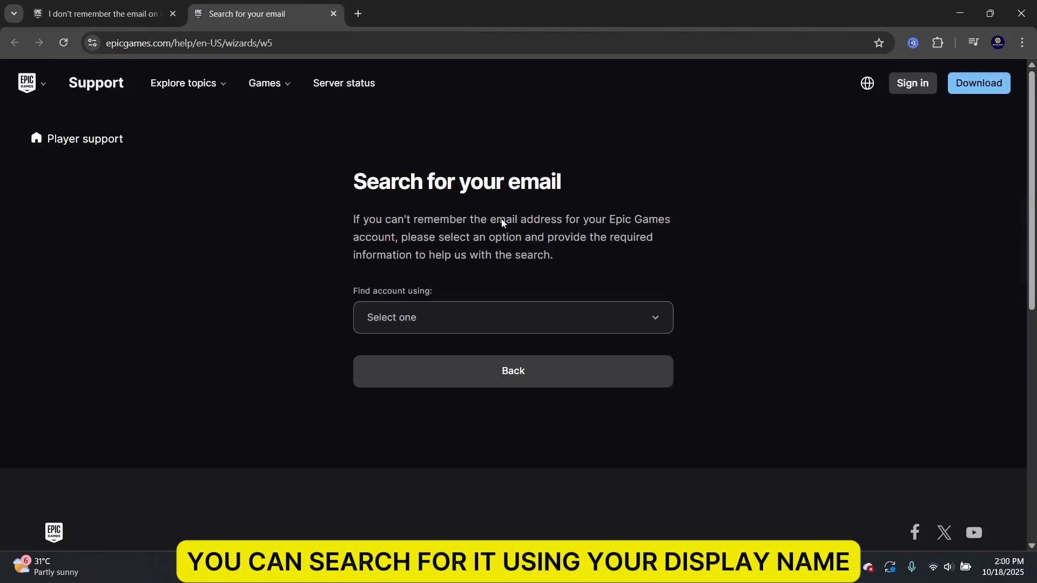
pyautogui.click(512, 317)
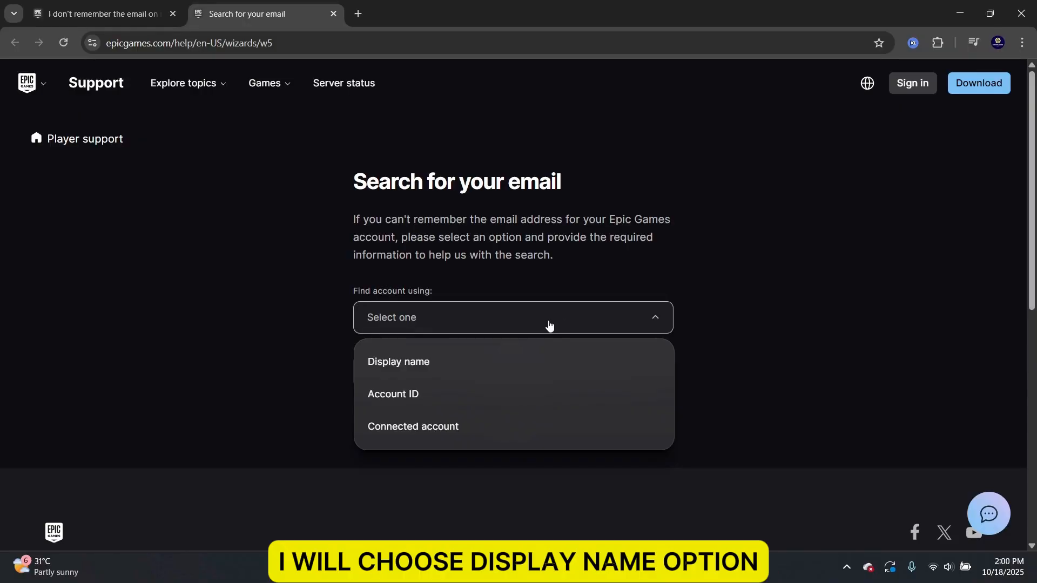
pyautogui.click(398, 361)
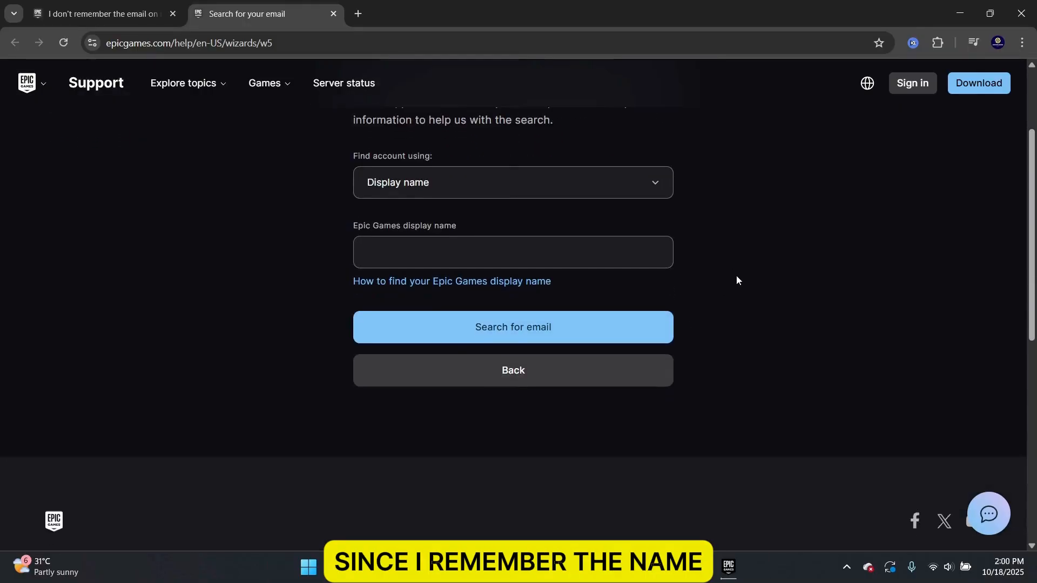
pyautogui.write('Stockgenius')
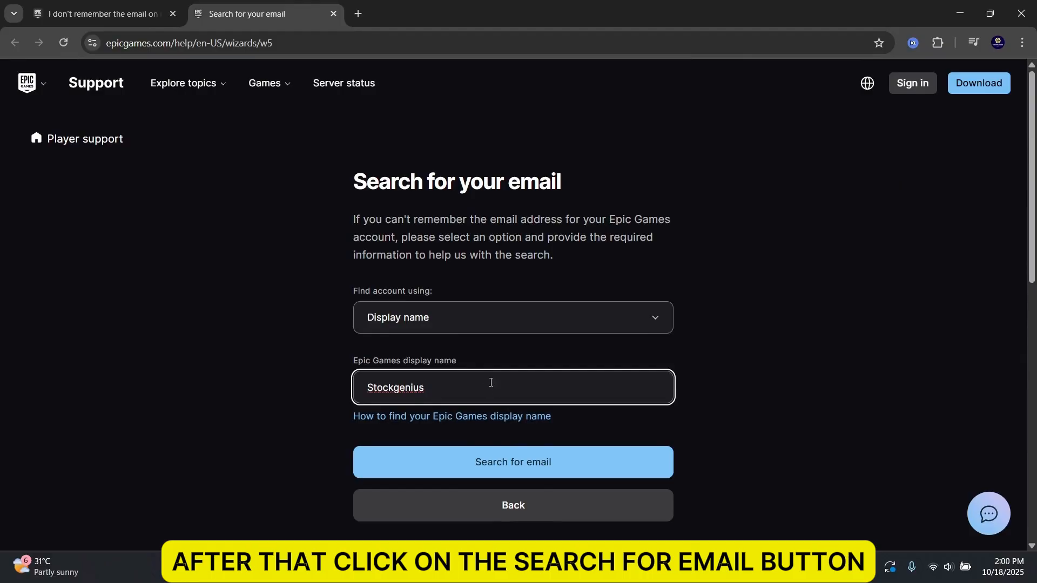
pyautogui.click(512, 462)
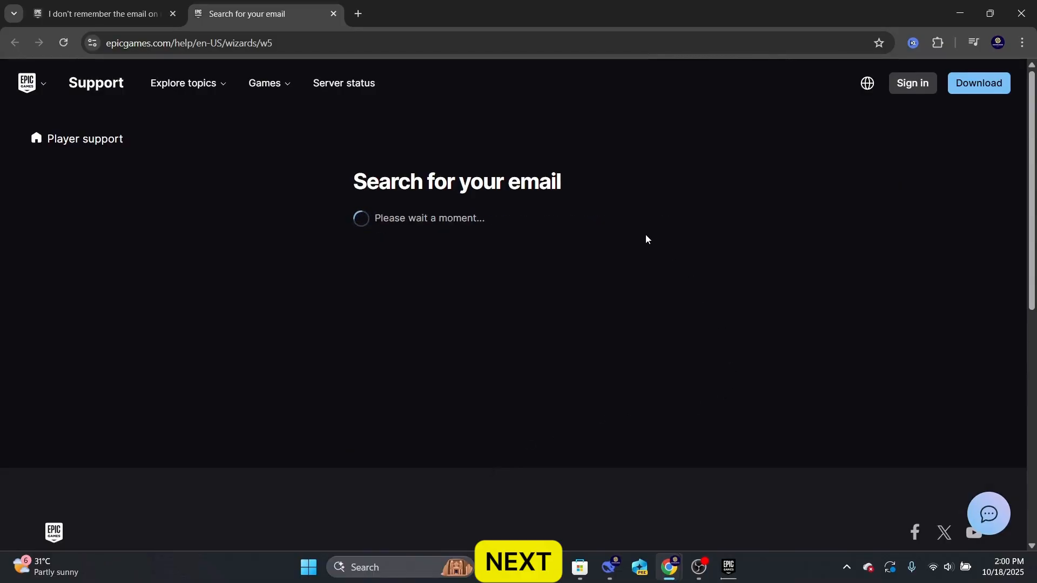
# Step: Continue the password reset, then report lost access to that email address
pyautogui.scroll(-3)
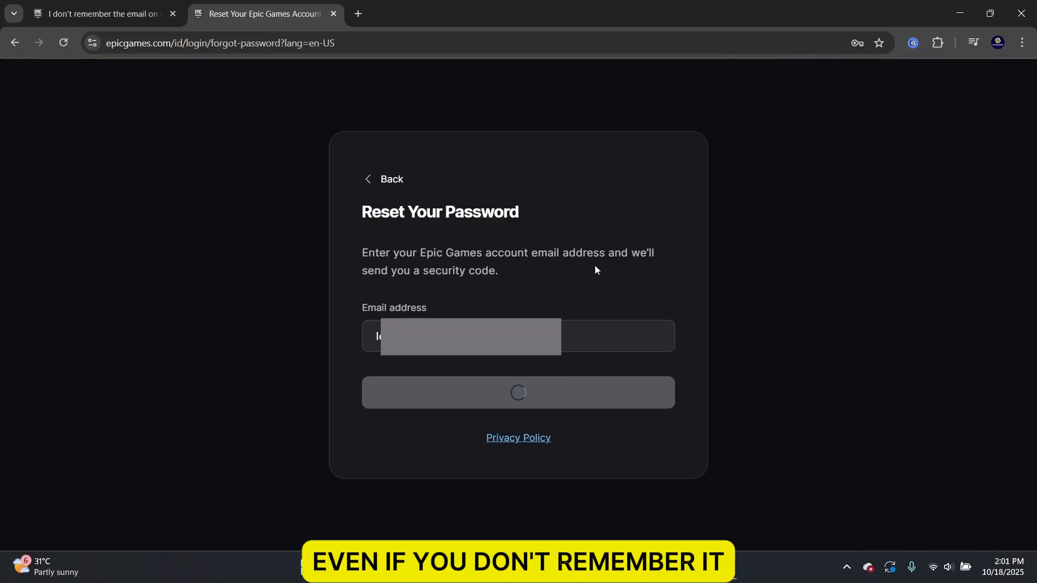
pyautogui.click(519, 392)
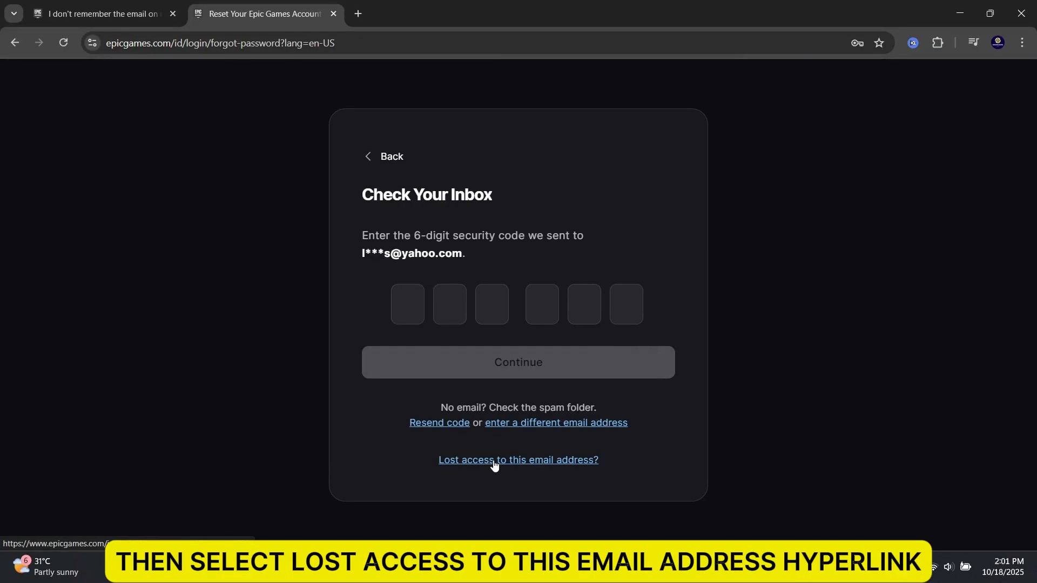
pyautogui.click(518, 459)
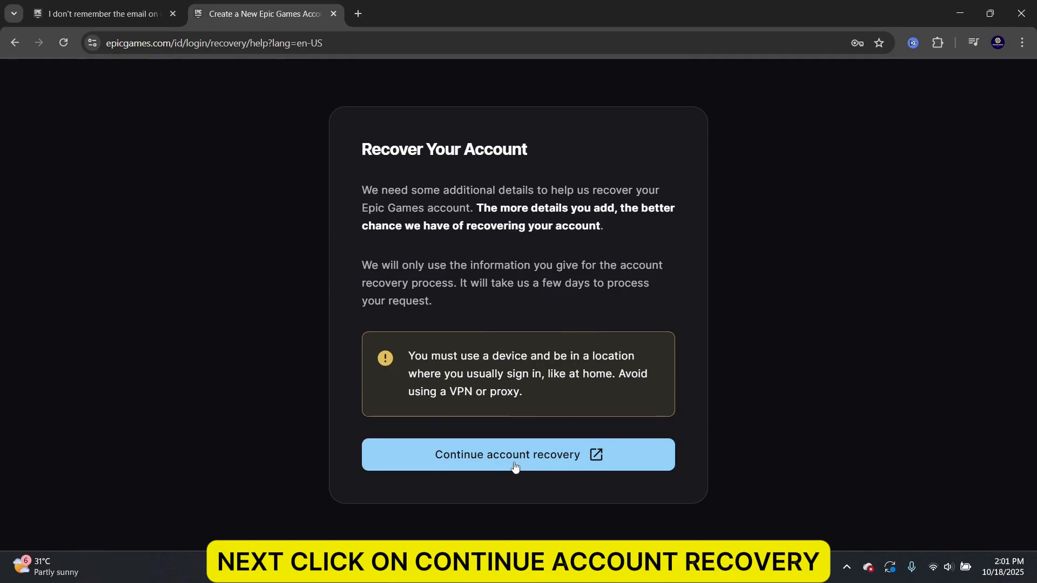
# Step: Start account recovery, submit a new email and verify it with the 6-digit code
pyautogui.click(518, 454)
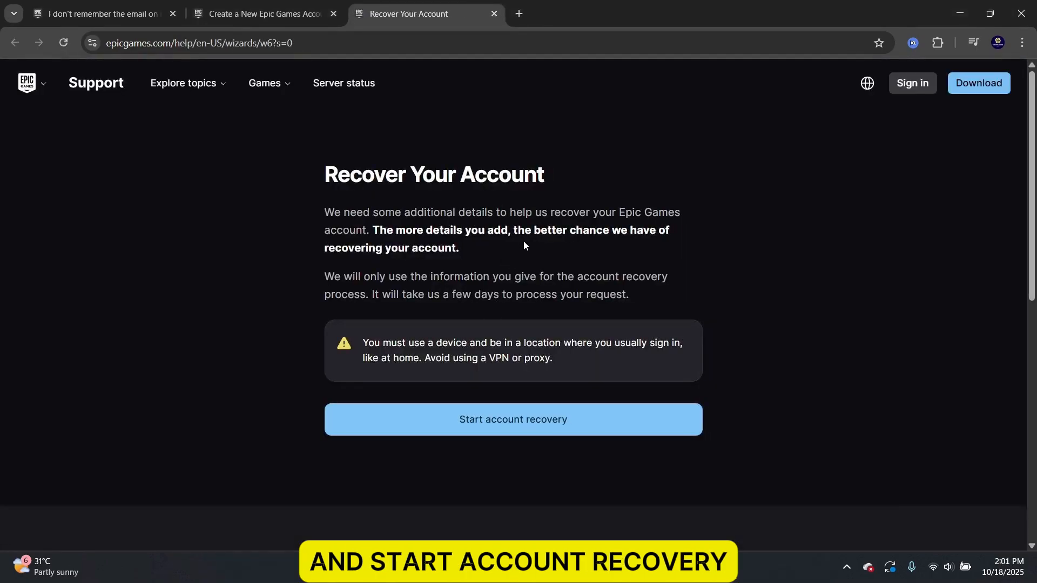
pyautogui.click(512, 419)
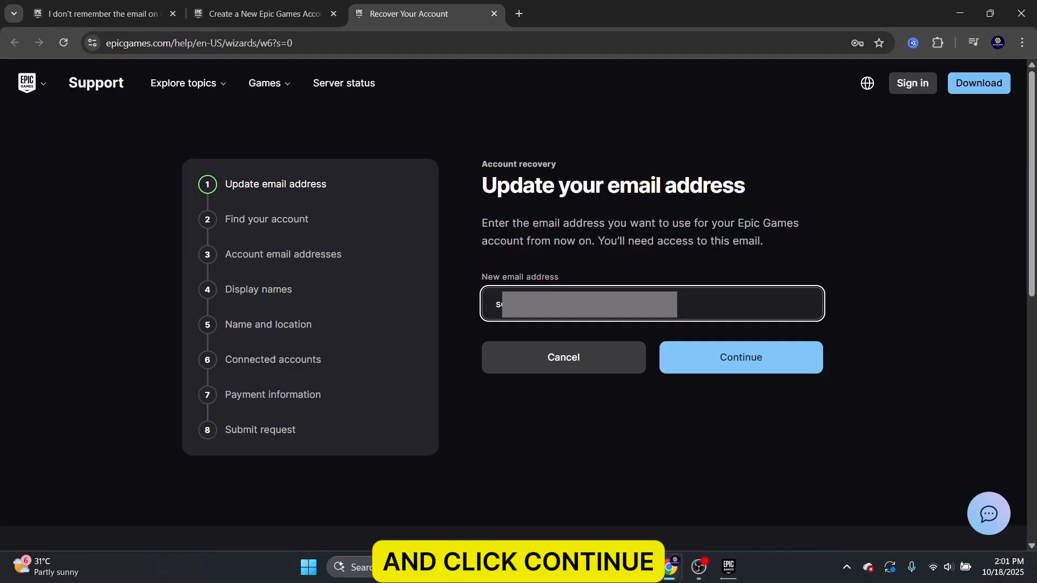
pyautogui.click(739, 357)
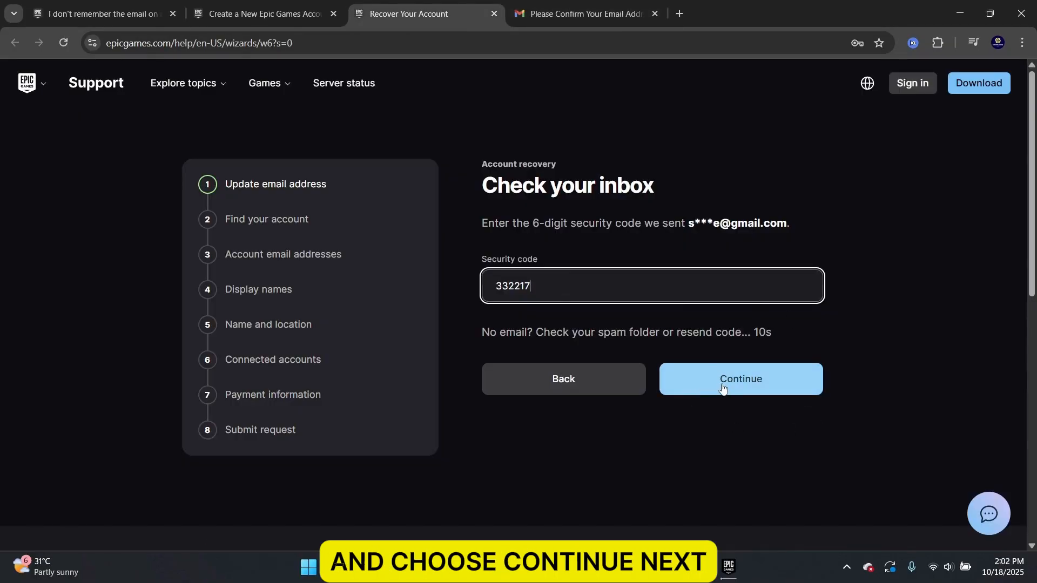
pyautogui.click(739, 379)
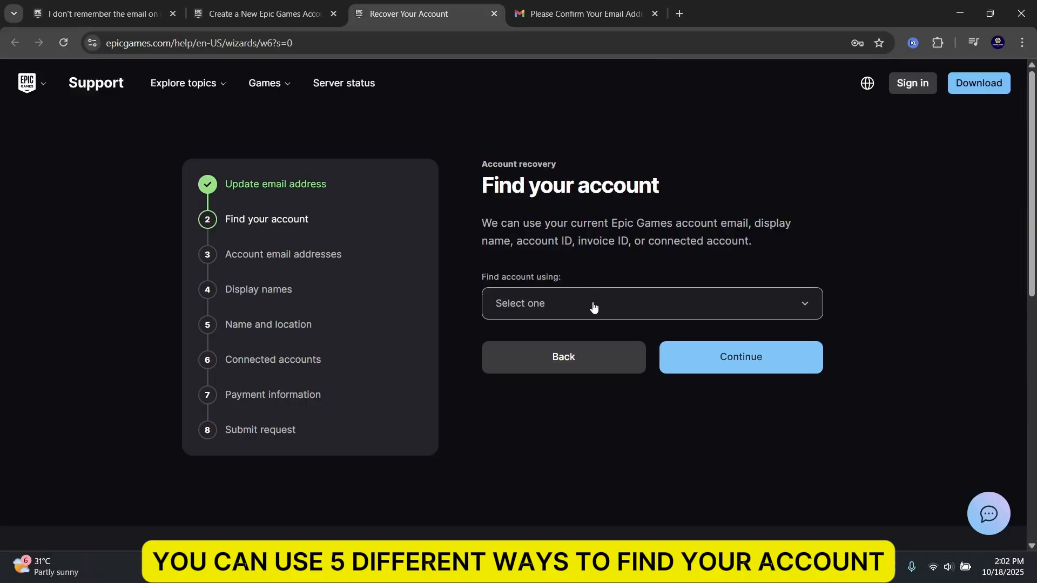
pyautogui.click(651, 303)
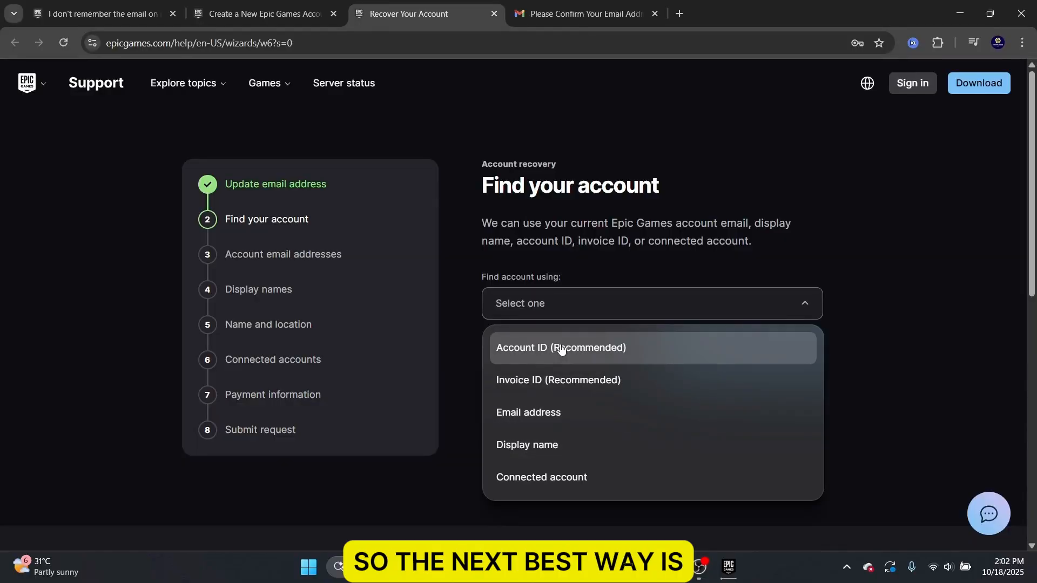
pyautogui.moveTo(570, 412)
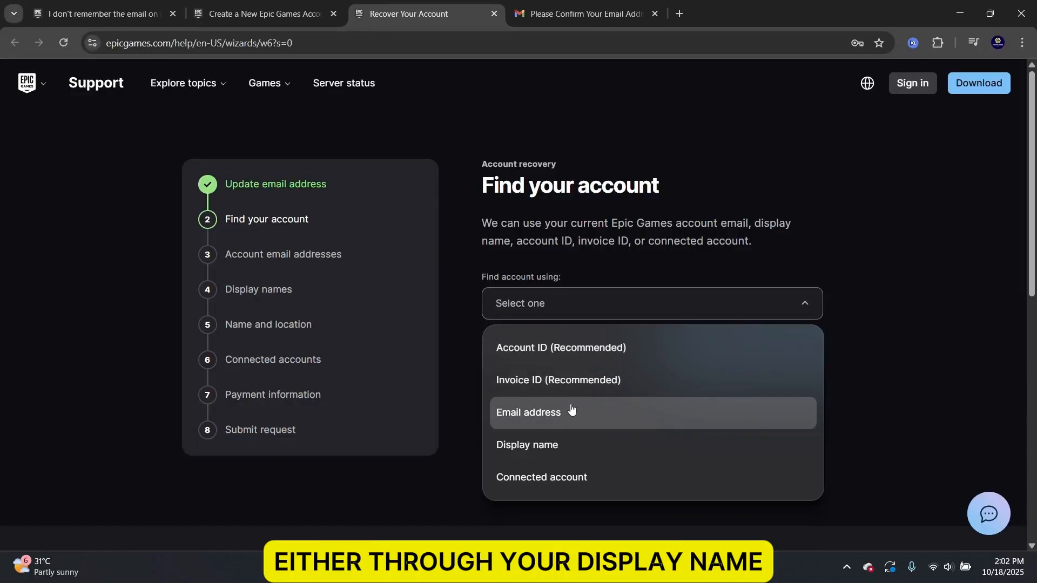
pyautogui.click(527, 444)
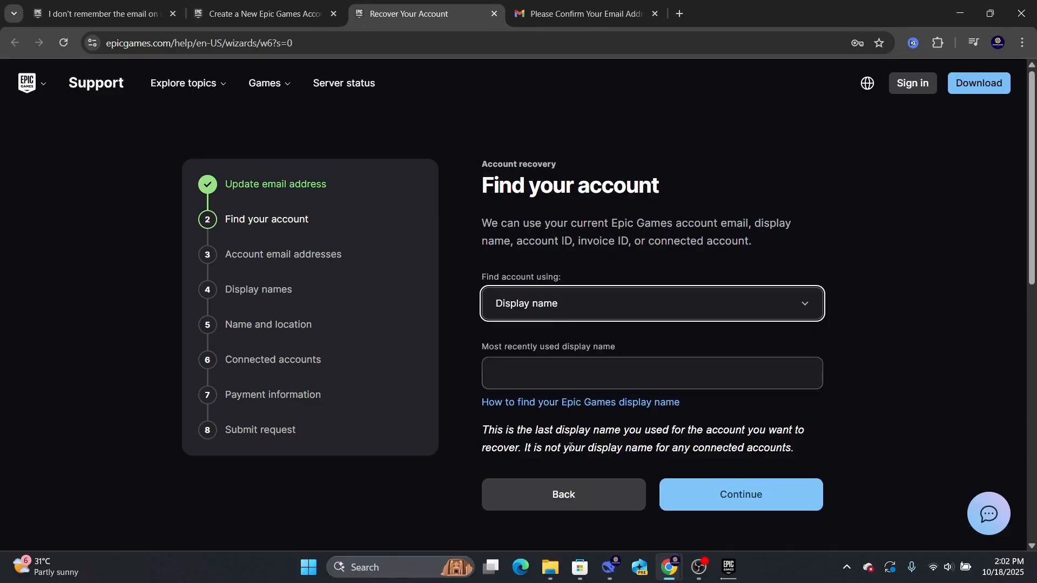
pyautogui.write('Stockgenius')
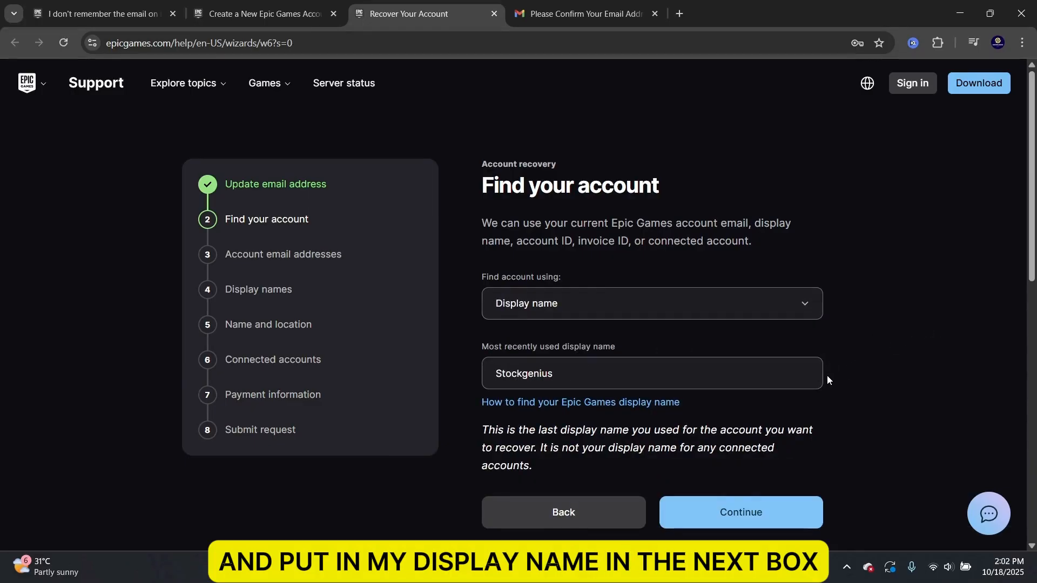
pyautogui.click(739, 512)
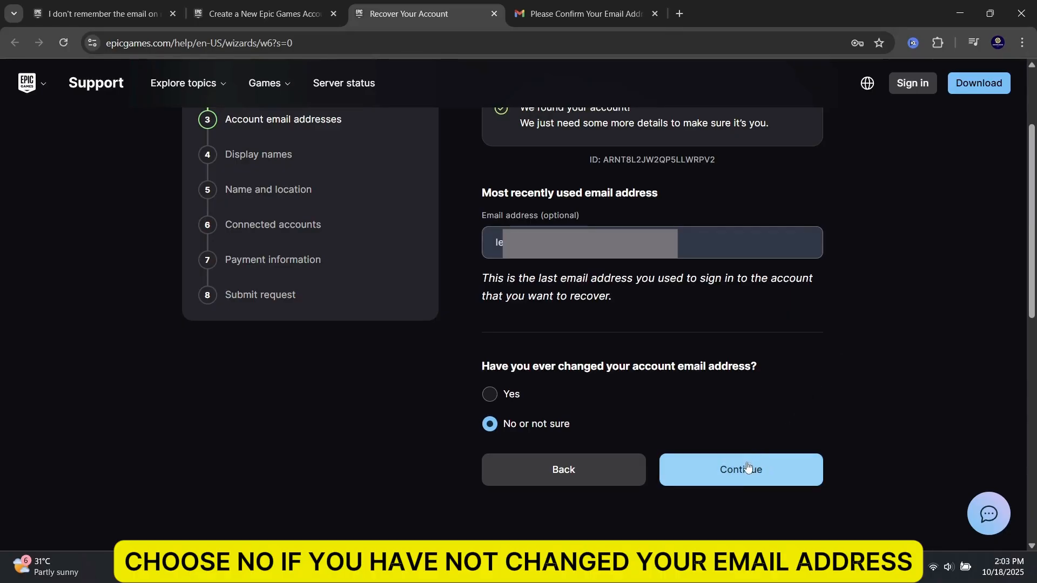
pyautogui.click(740, 469)
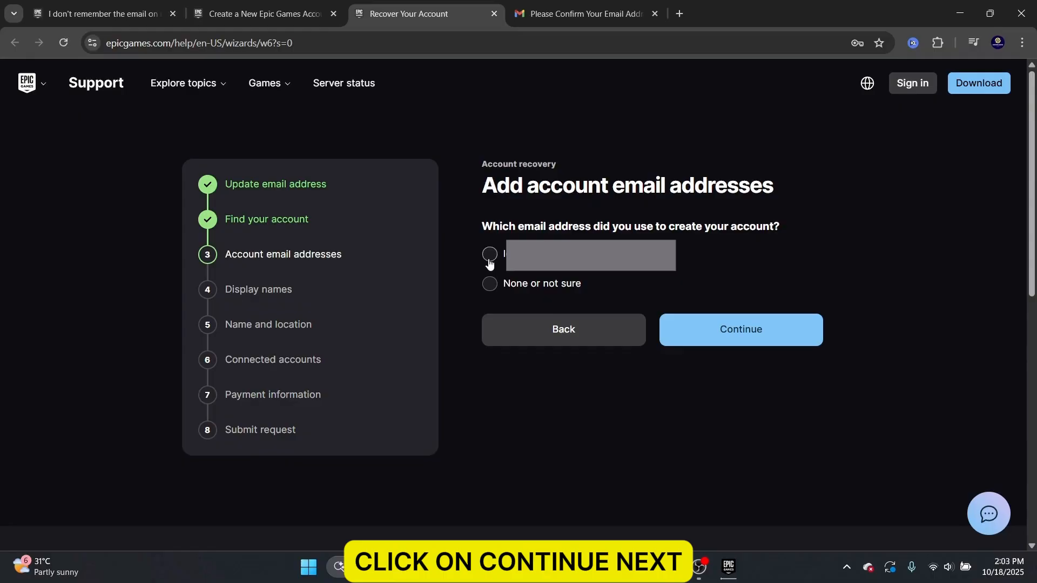
# Step: Select the listed address as the creation email and continue with the security code left blank
pyautogui.click(489, 254)
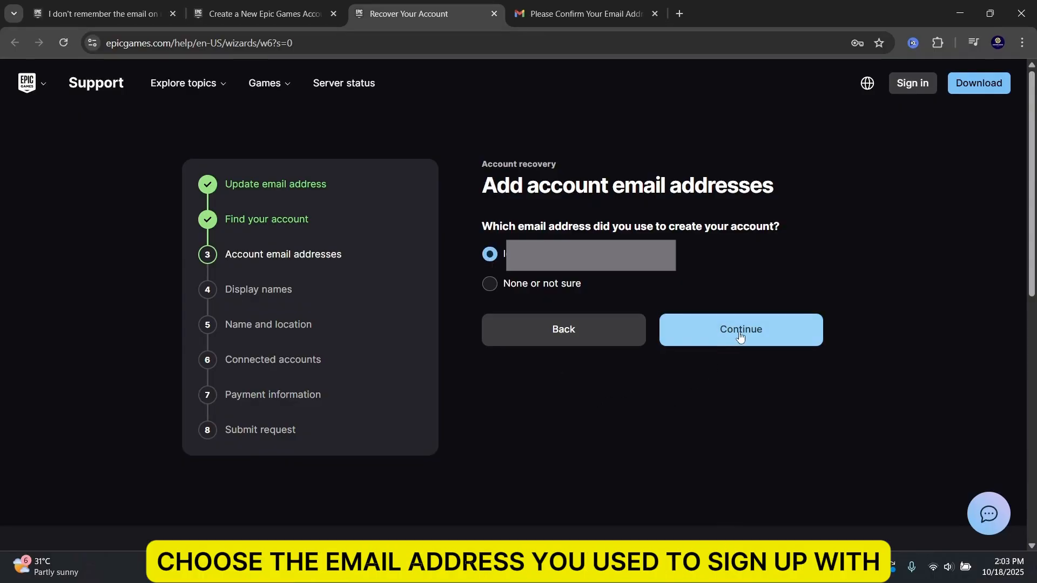
pyautogui.click(740, 329)
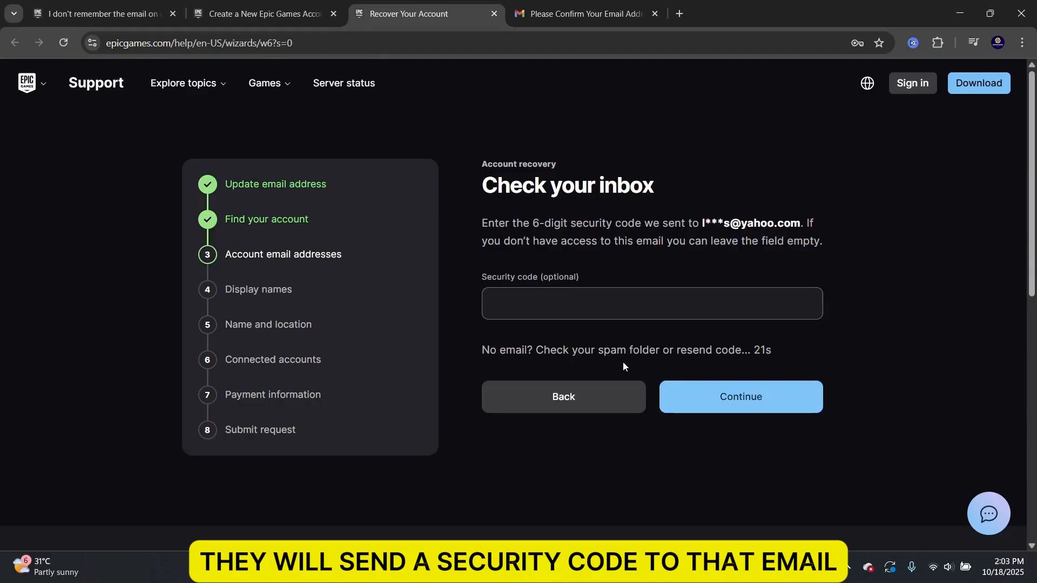
pyautogui.click(739, 396)
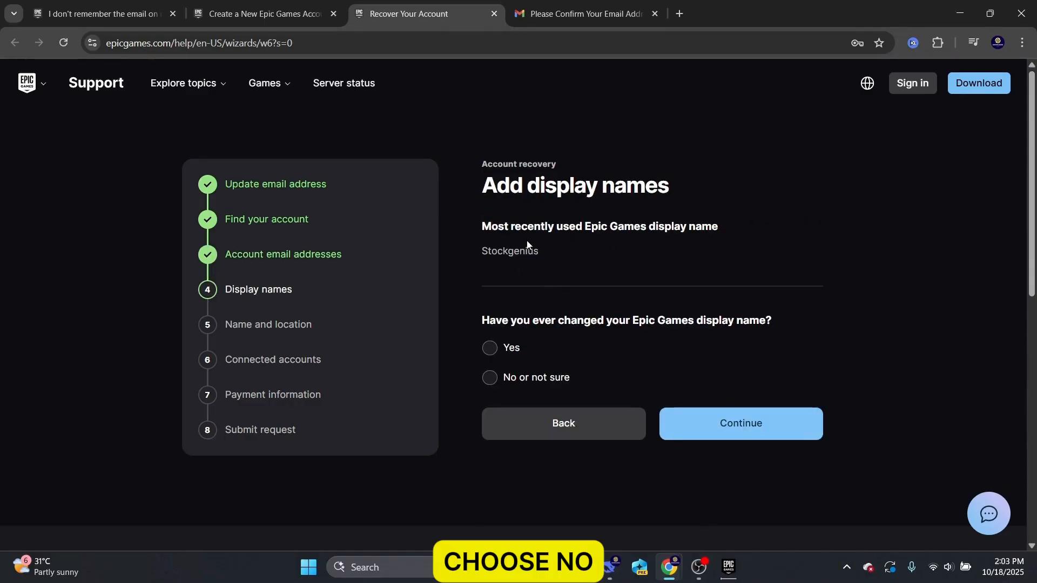
# Step: Answer that the display name never changed and choose Stockgenius as the original name
pyautogui.click(489, 378)
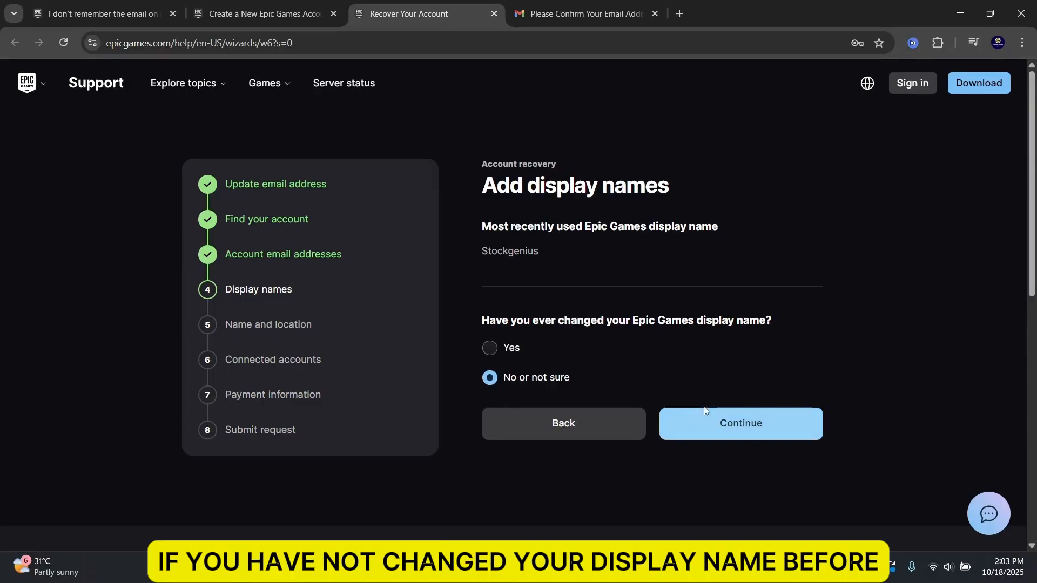
pyautogui.click(739, 424)
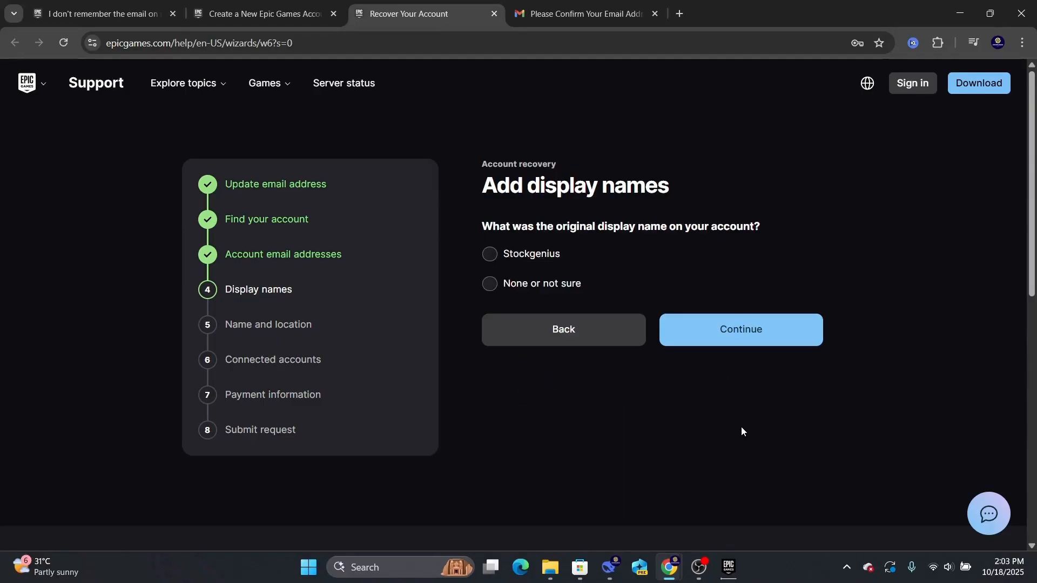
pyautogui.click(489, 254)
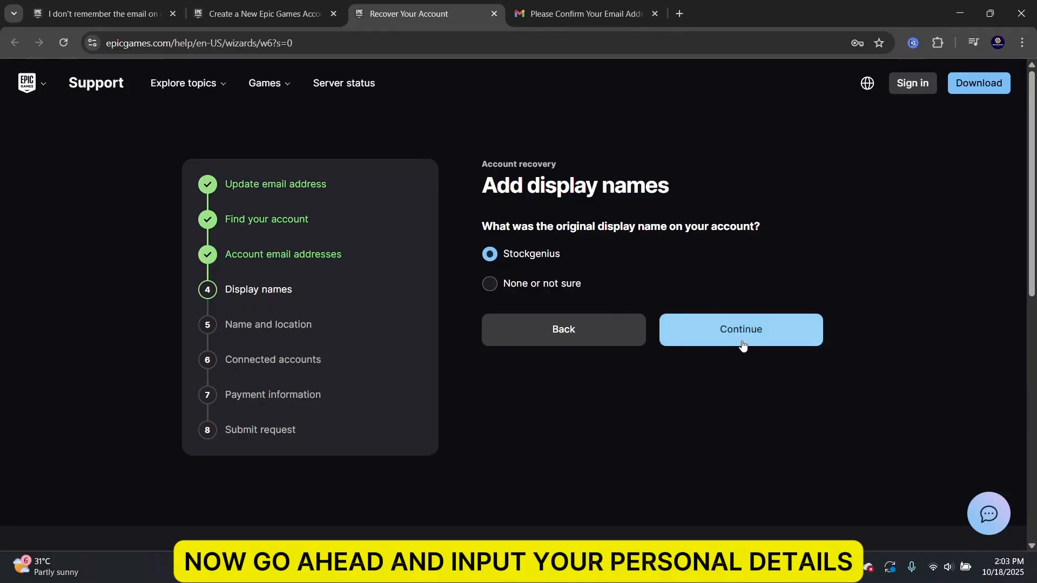
pyautogui.click(740, 329)
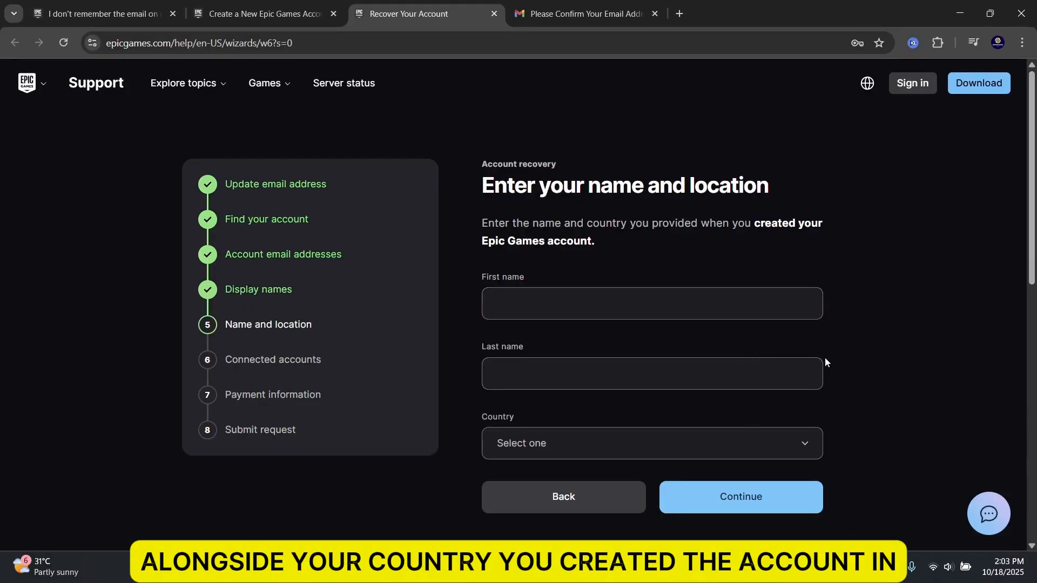
# Step: Set the location to United States, California (CA) and continue to connected accounts
pyautogui.write('Ca')
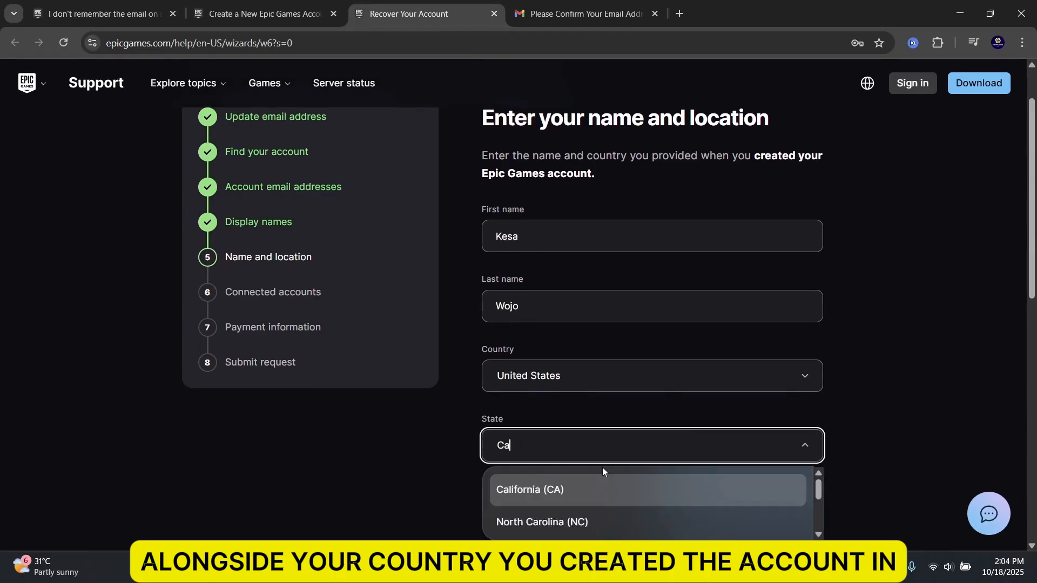
pyautogui.click(529, 490)
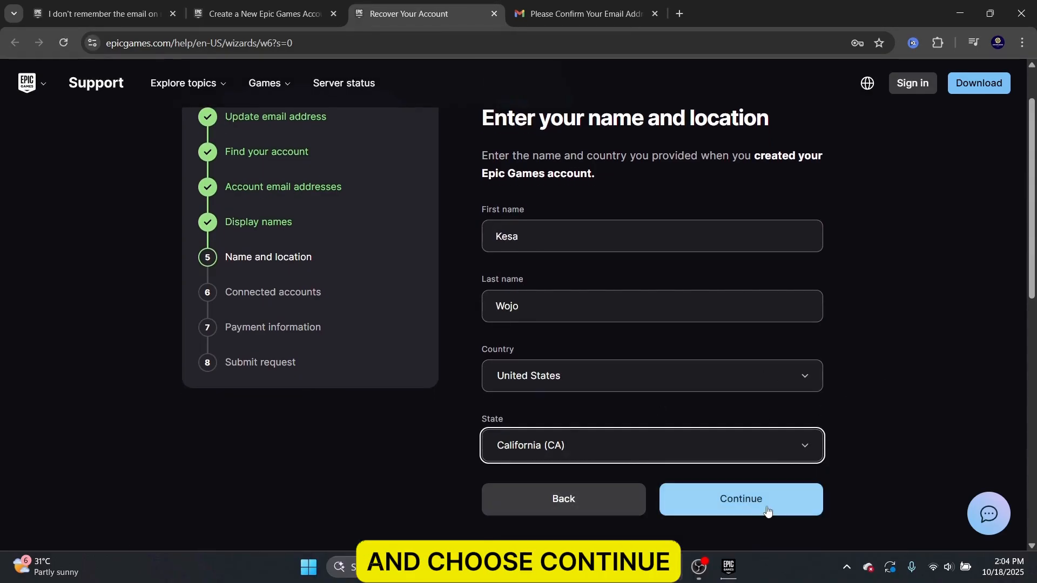
pyautogui.click(739, 498)
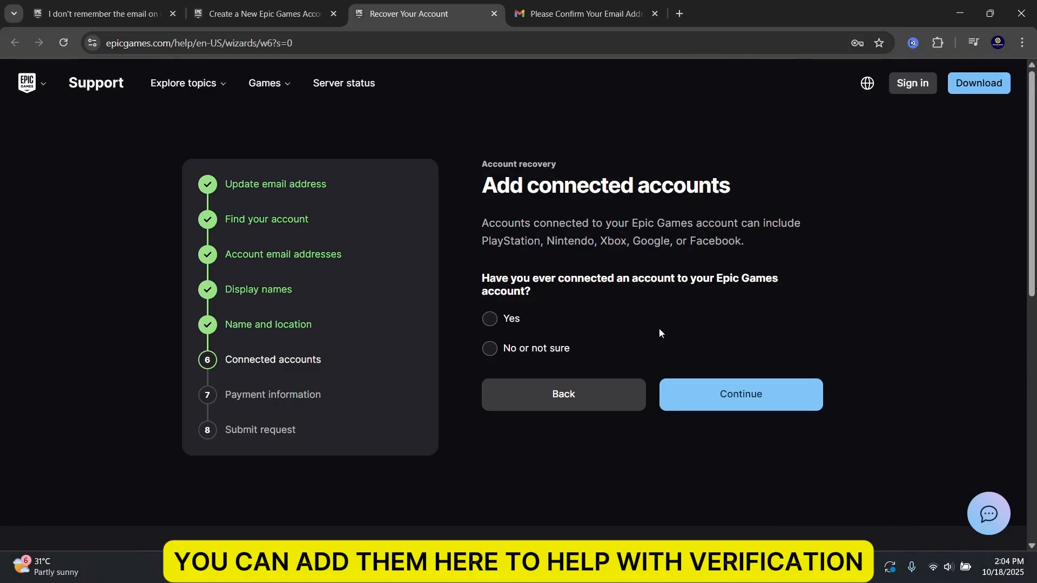
# Step: Answer 'No or not sure' to connected accounts and to card or PayPal purchases, reaching the request review
pyautogui.click(490, 348)
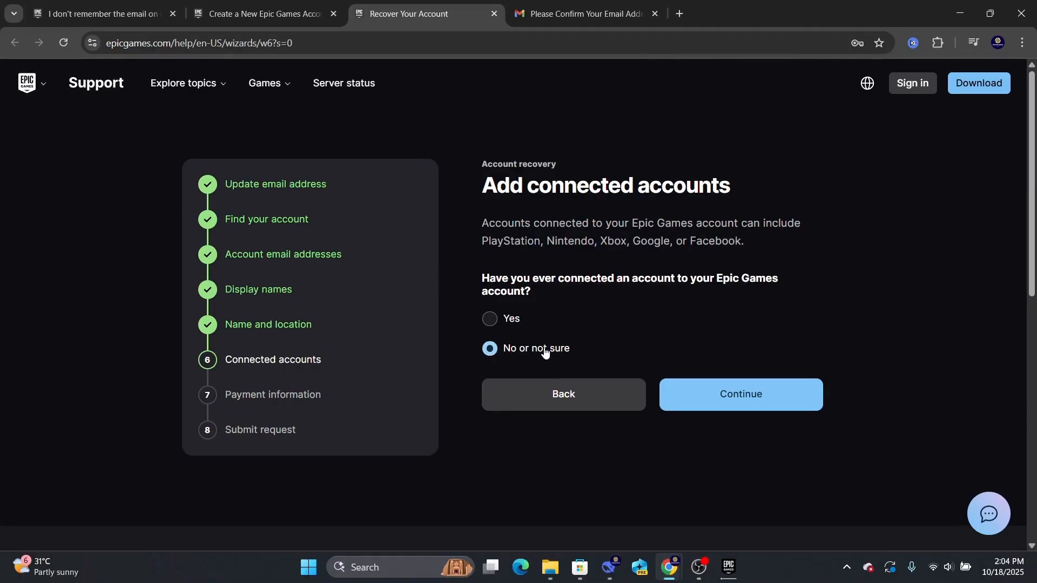
pyautogui.click(740, 394)
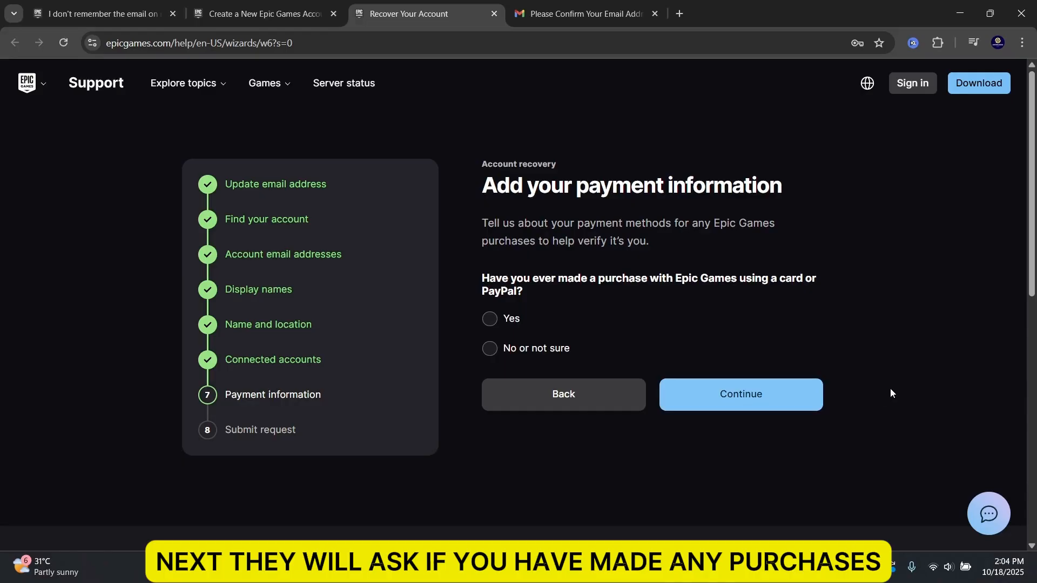
pyautogui.click(490, 348)
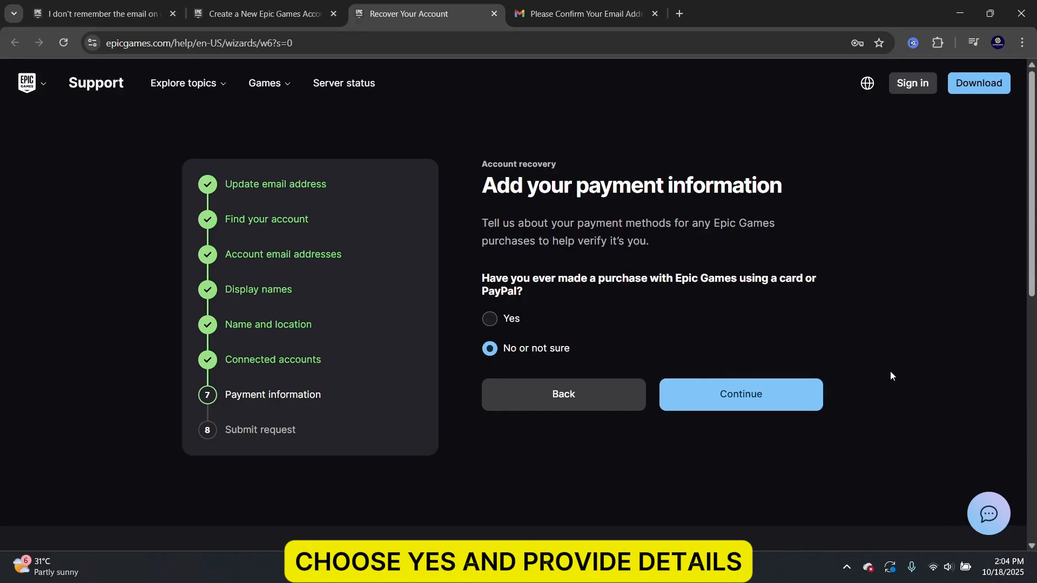
pyautogui.click(739, 394)
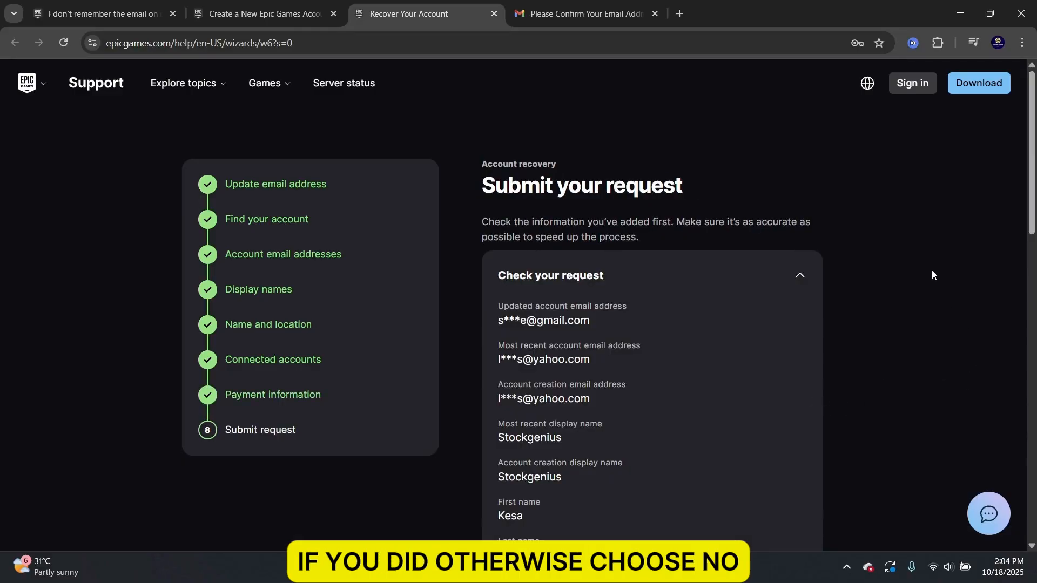
# Step: Add a note about having bought with PayPal using this email and submit the recovery request
pyautogui.scroll(-3)
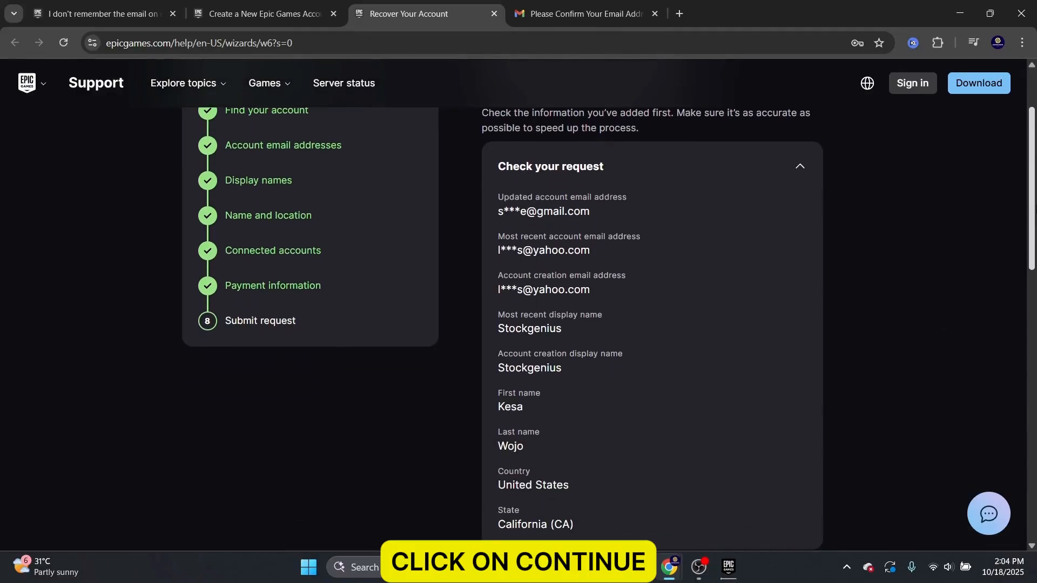
pyautogui.scroll(-3)
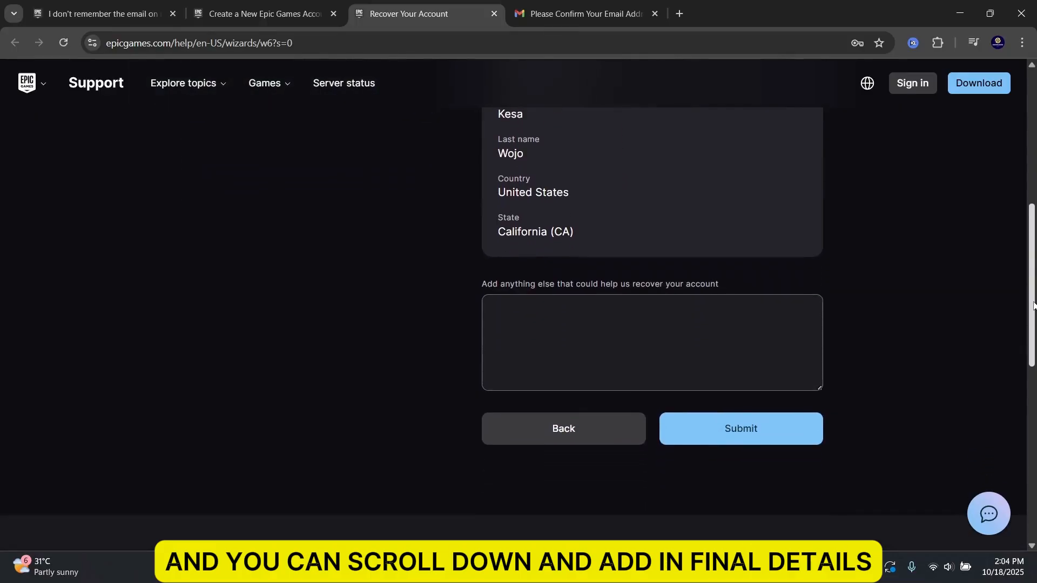
pyautogui.write("I have bought using paypal with this email, but I don't remember what it was.")
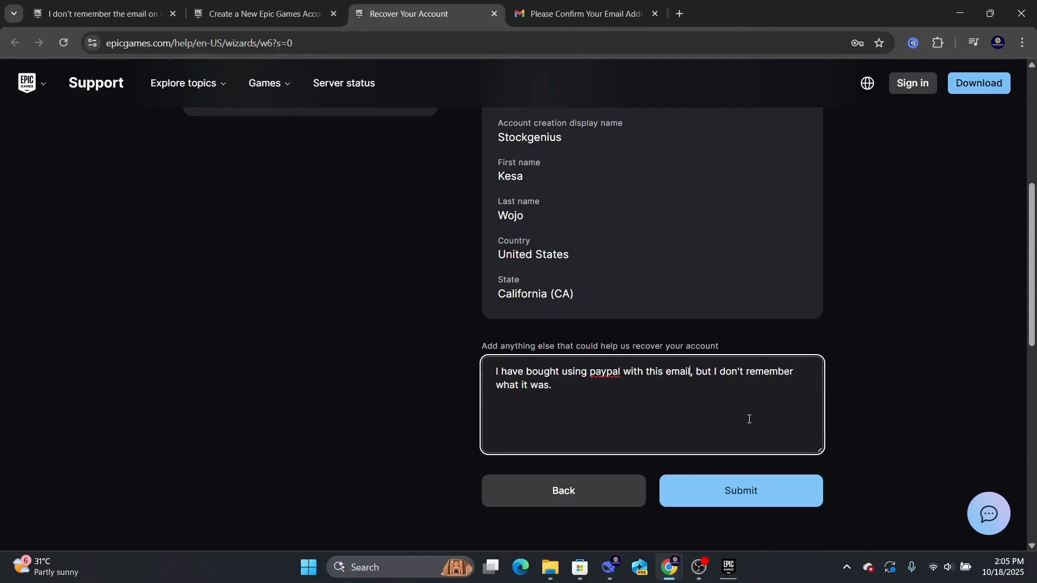
pyautogui.click(739, 490)
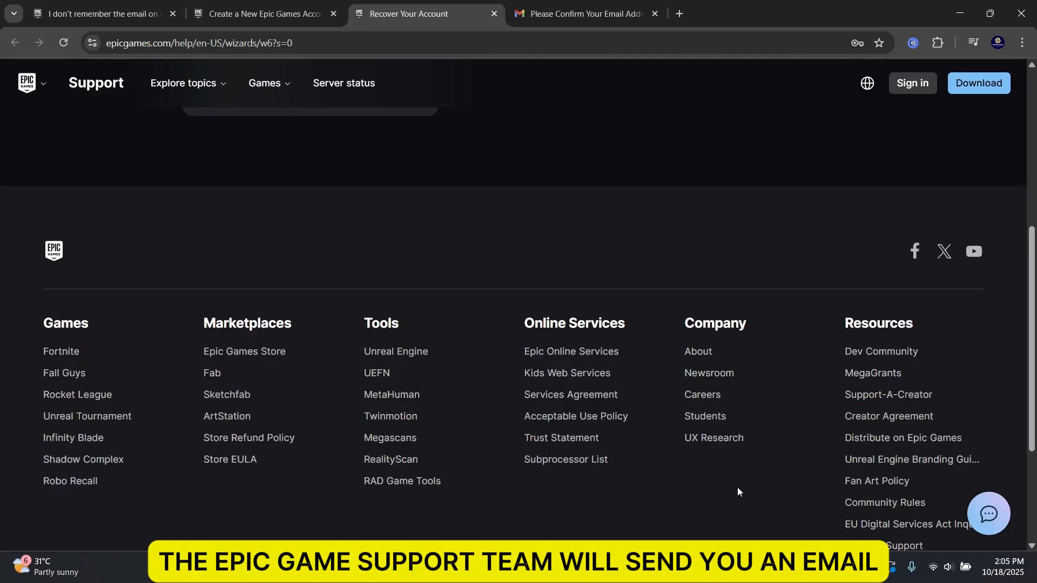